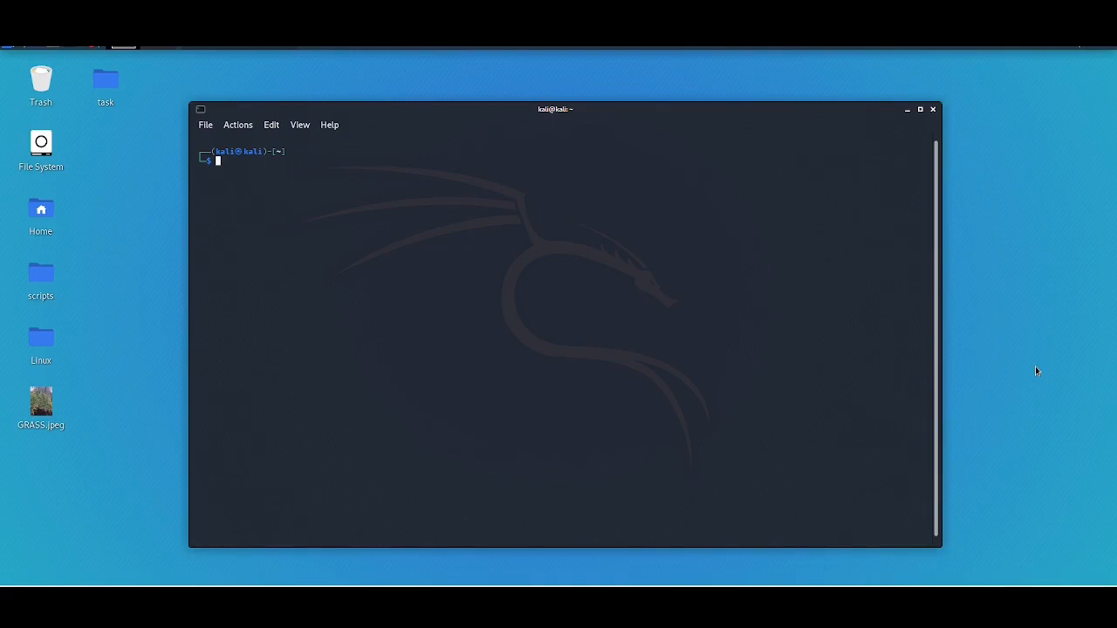
- Read the exiftool manual, noting the example that deletes all metadata, then return to the prompt
type("man exiftool")
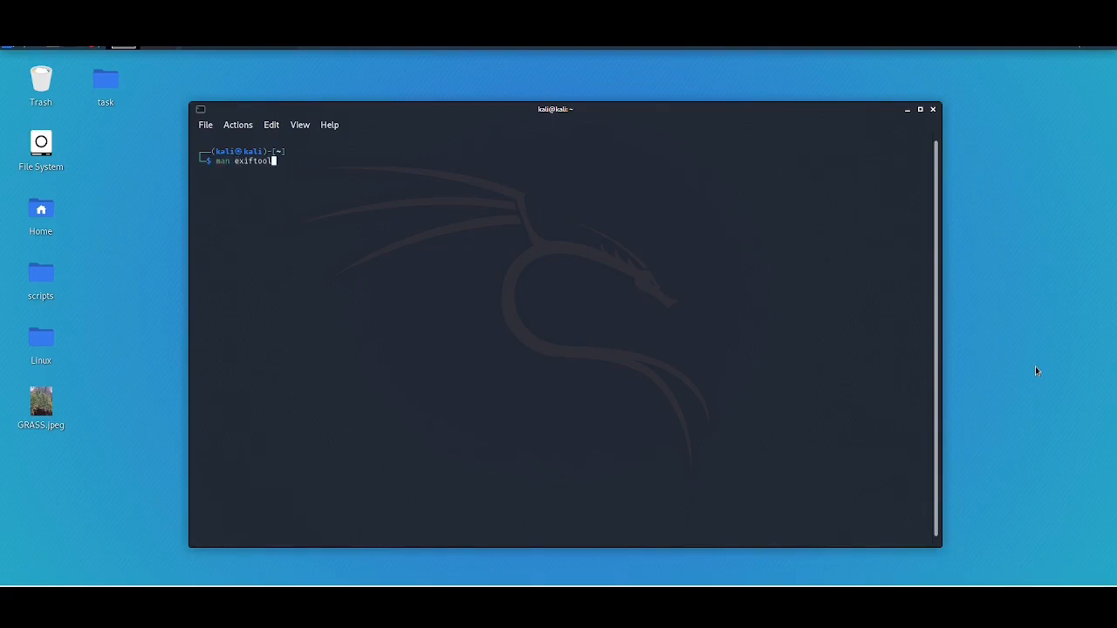
key("Return")
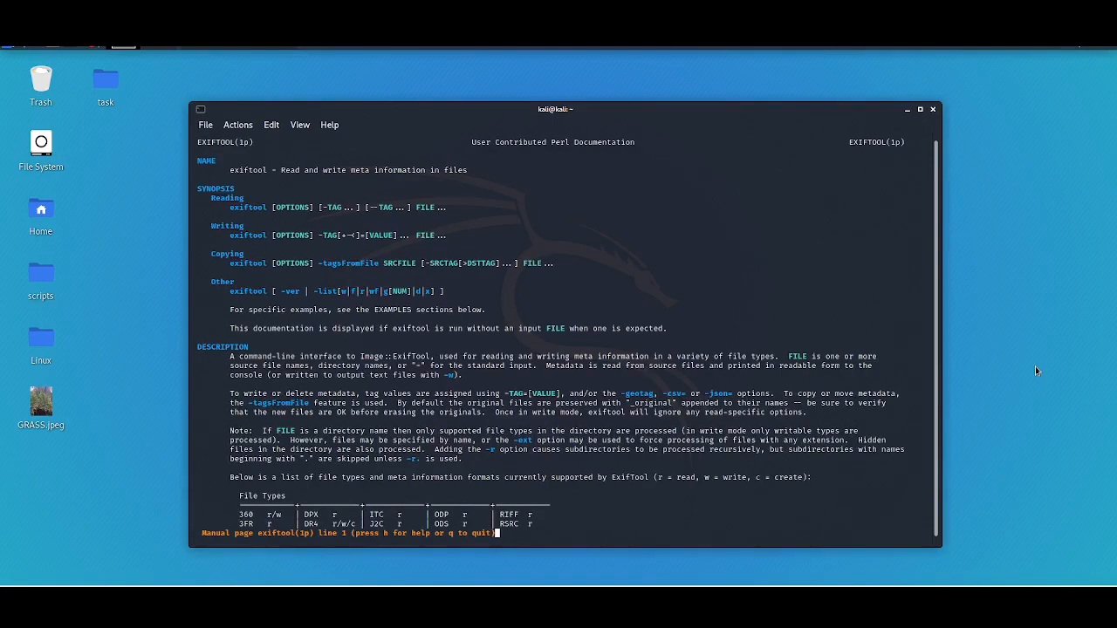
scroll("down", 3)
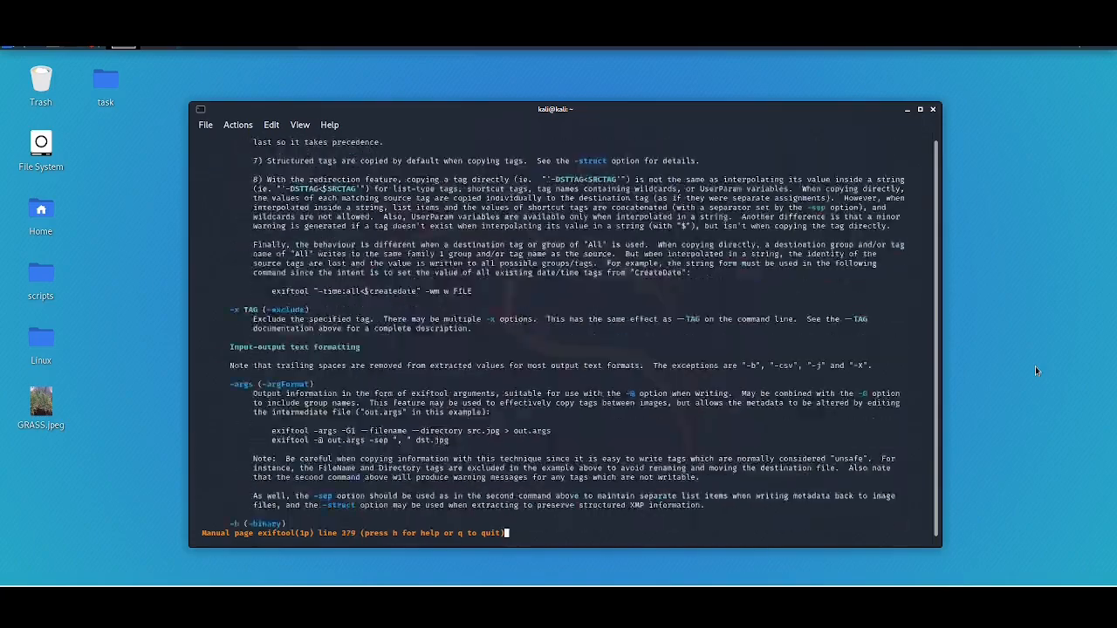
scroll("down", 3)
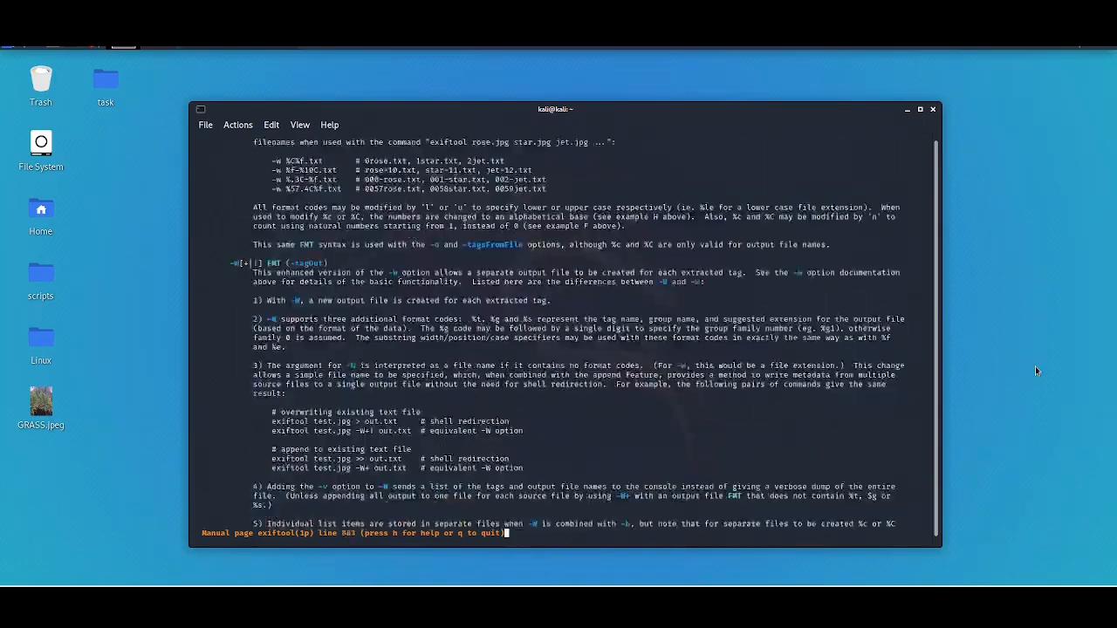
scroll("down", 3)
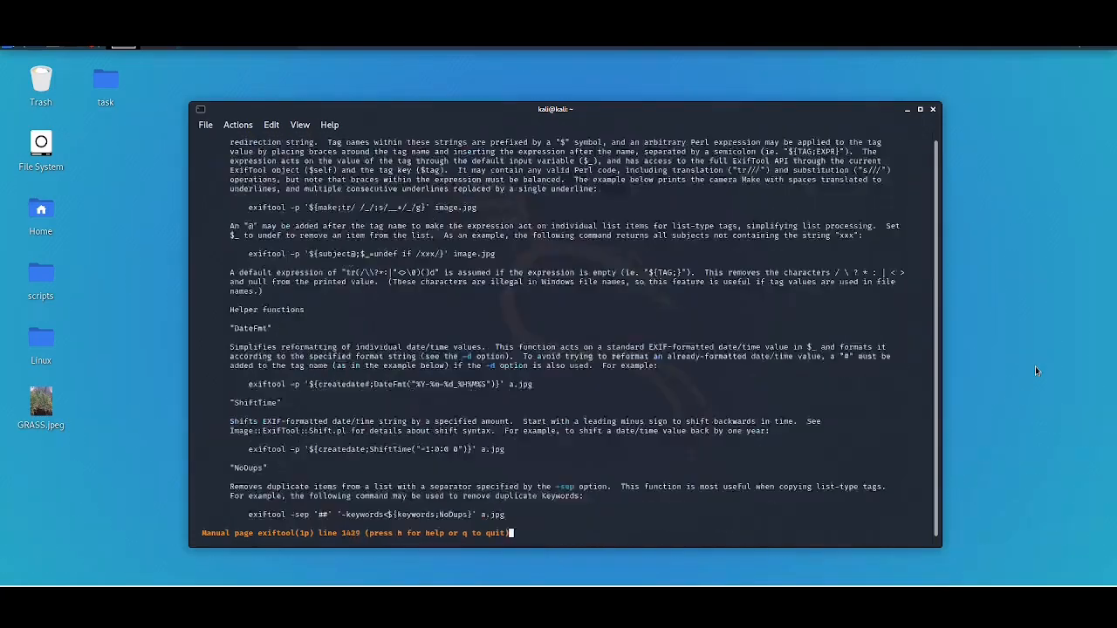
scroll("down", 3)
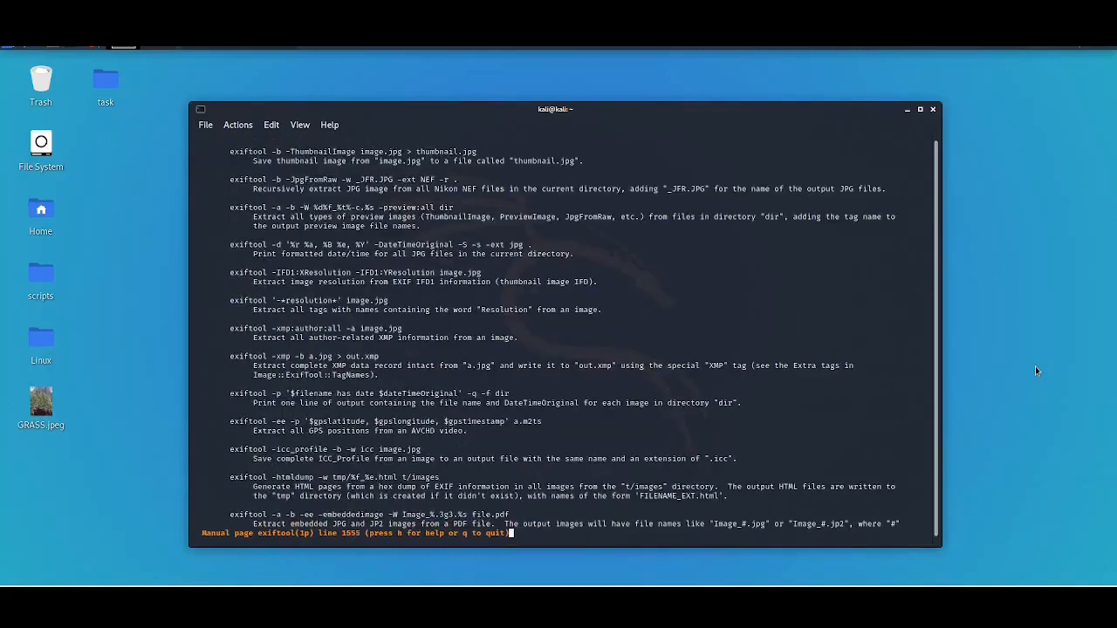
scroll("up", 3)
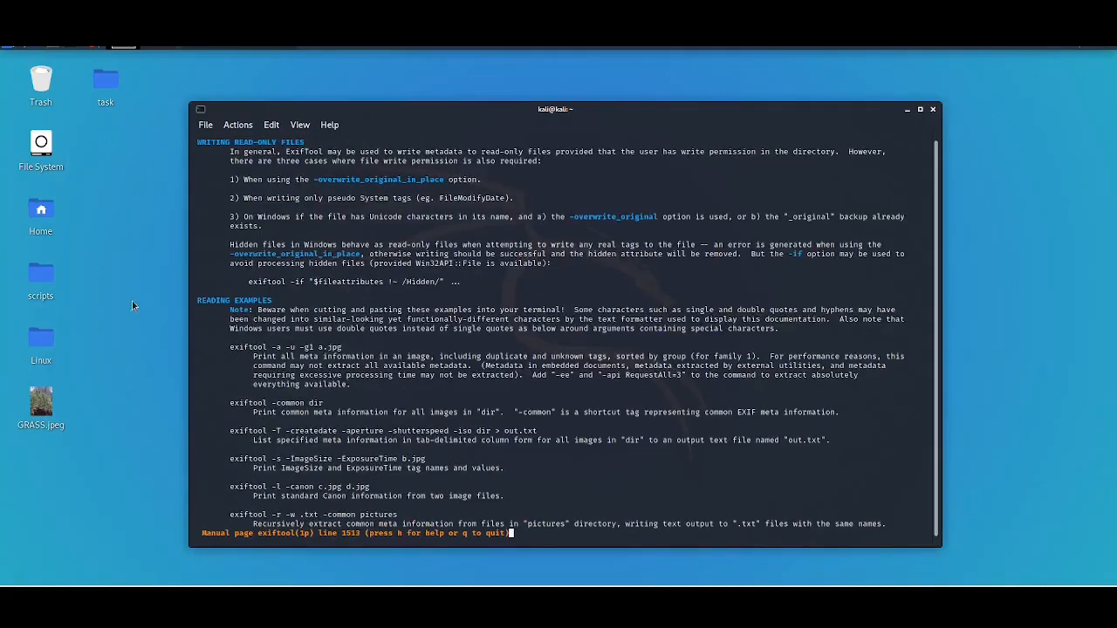
mouse_move(705, 297)
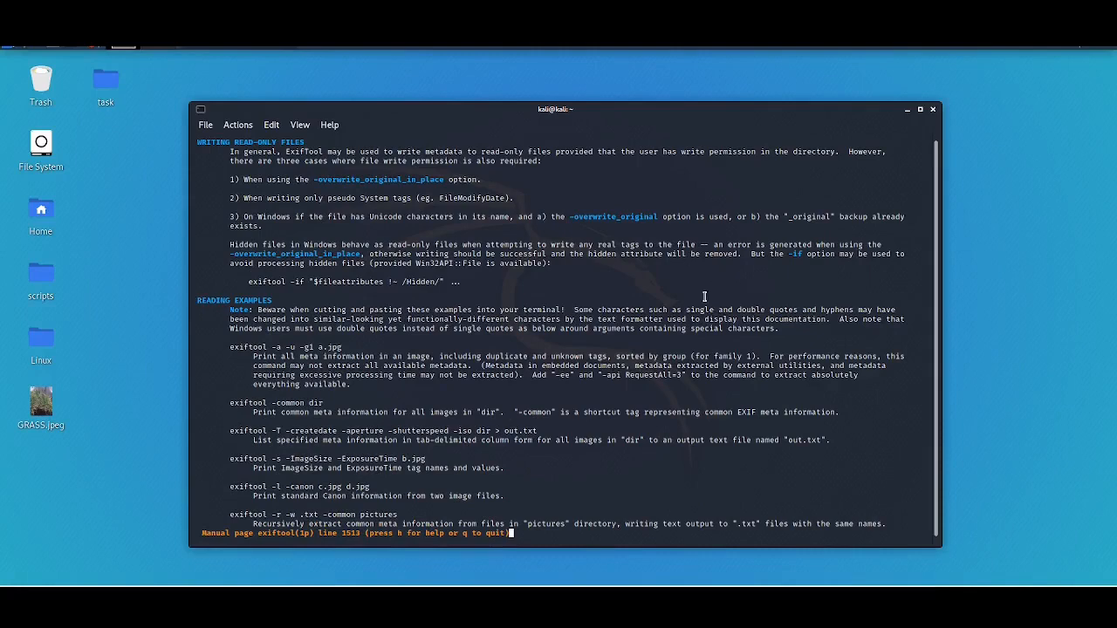
mouse_move(994, 293)
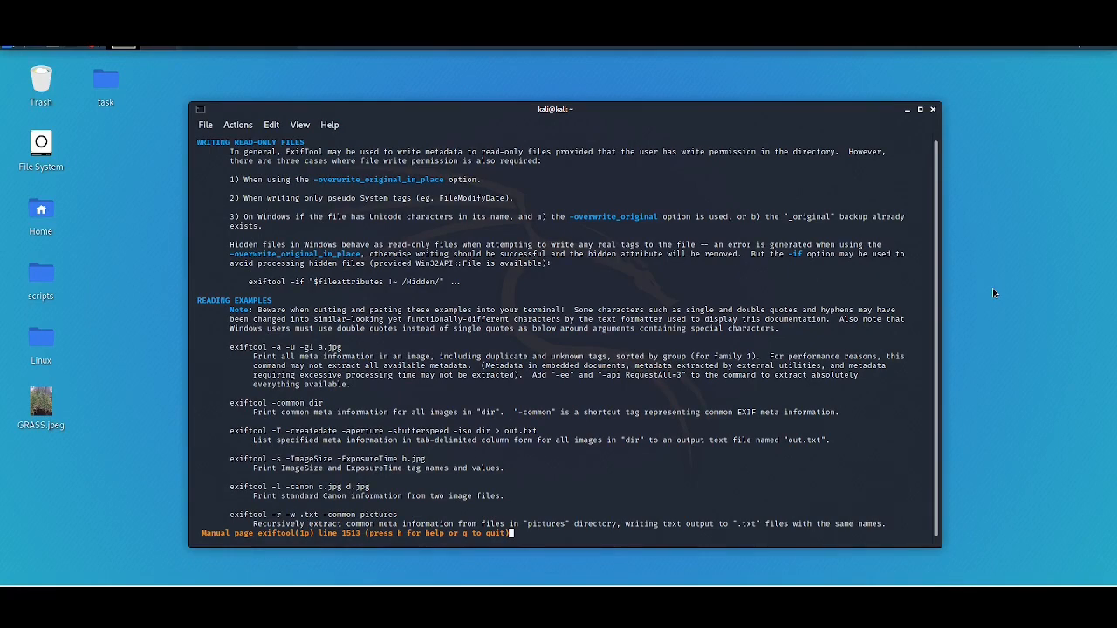
scroll("down", 3)
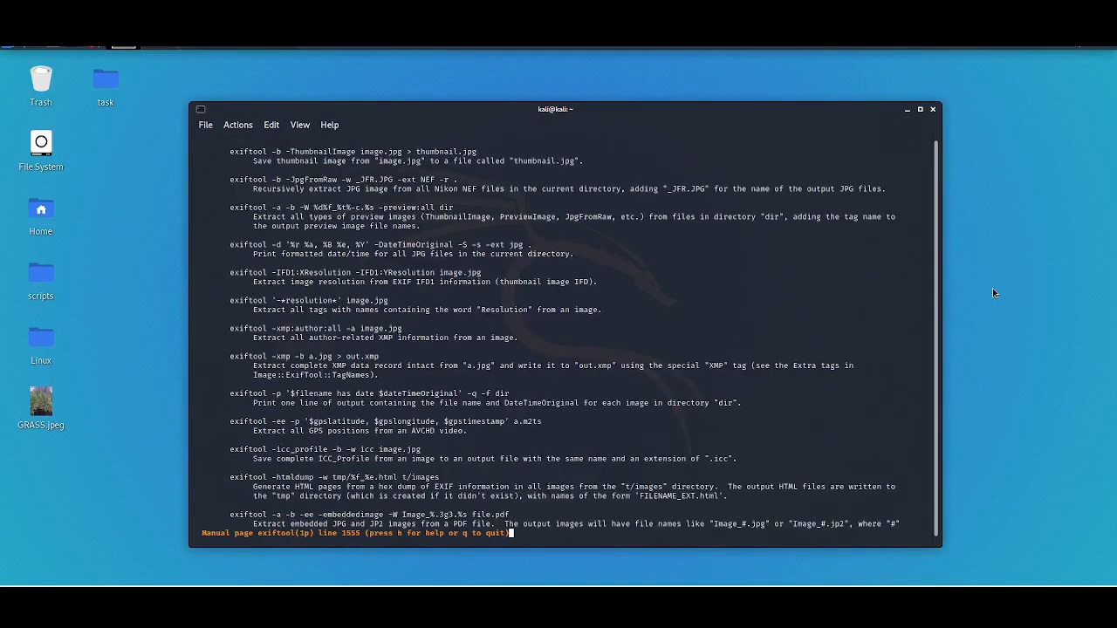
scroll("down", 3)
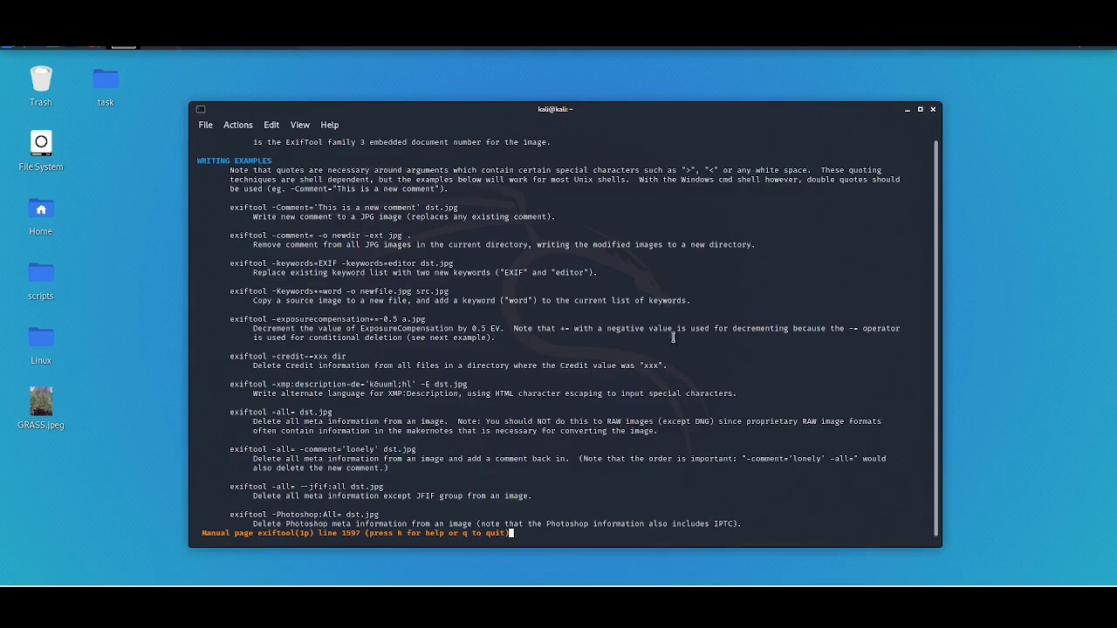
double_click(283, 412)
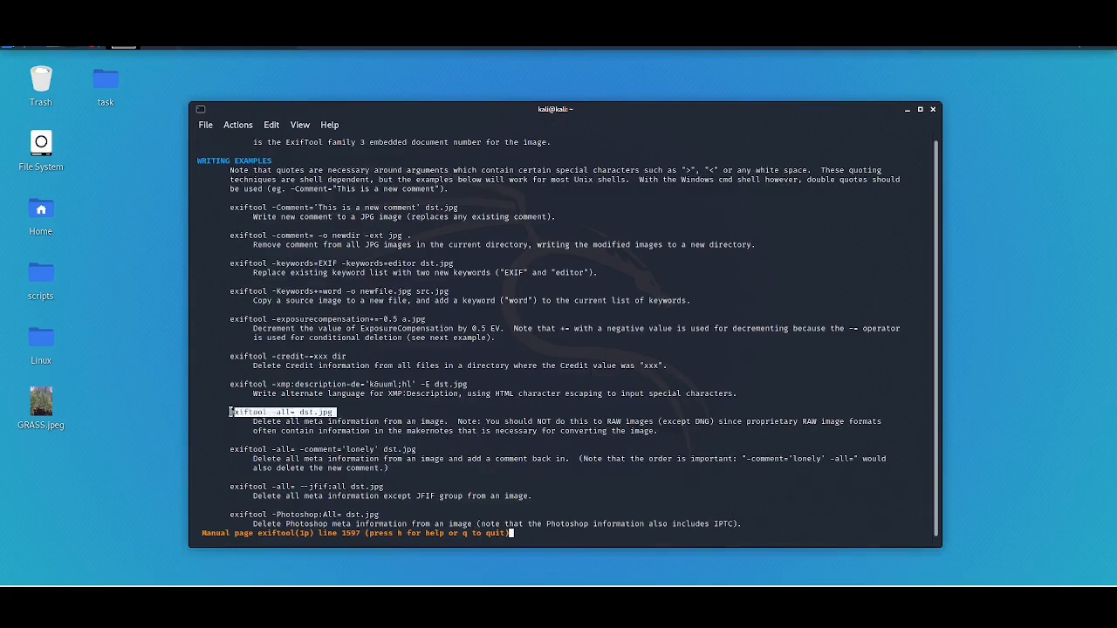
mouse_move(765, 279)
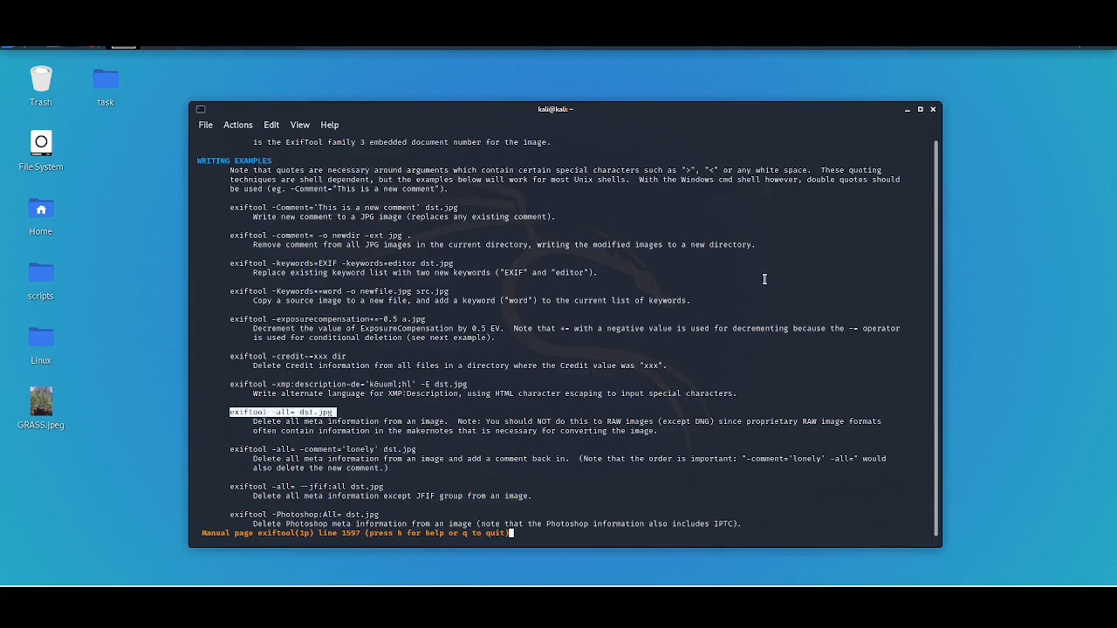
scroll("down", 3)
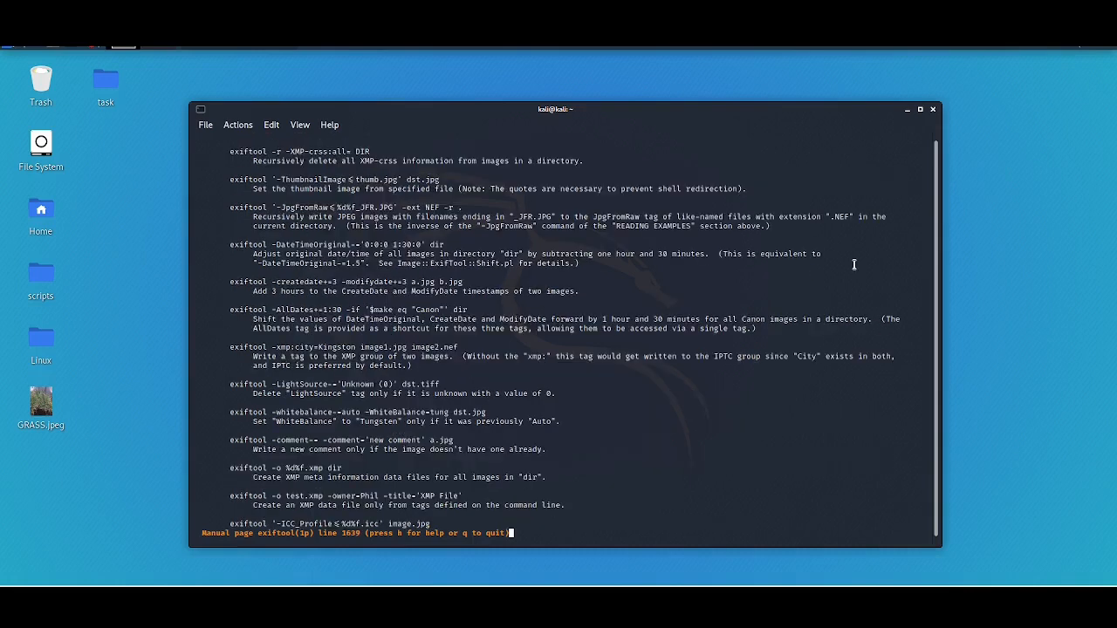
scroll("down", 3)
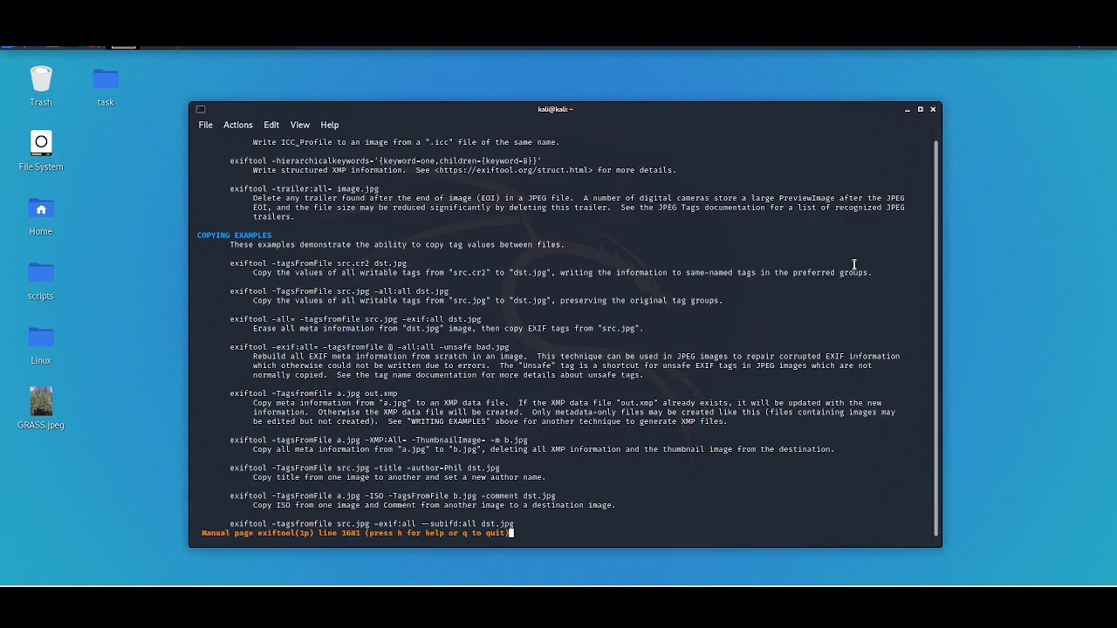
key("q")
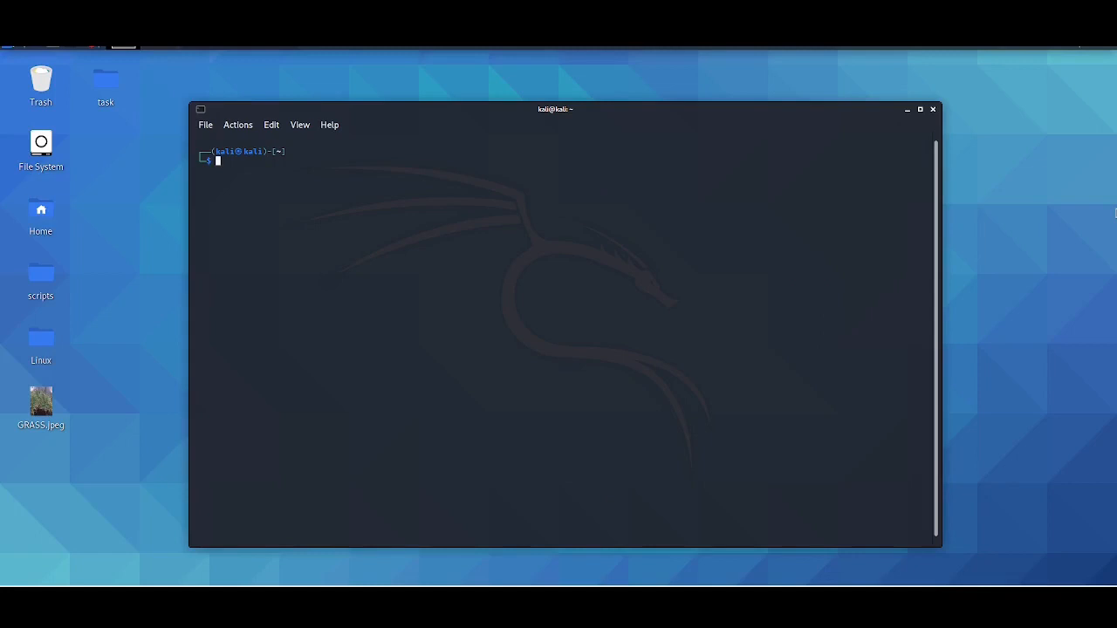
- Move into Desktop and list GRASS.jpeg's metadata (file size, dates, image dimensions) with exiftool
key("Return")
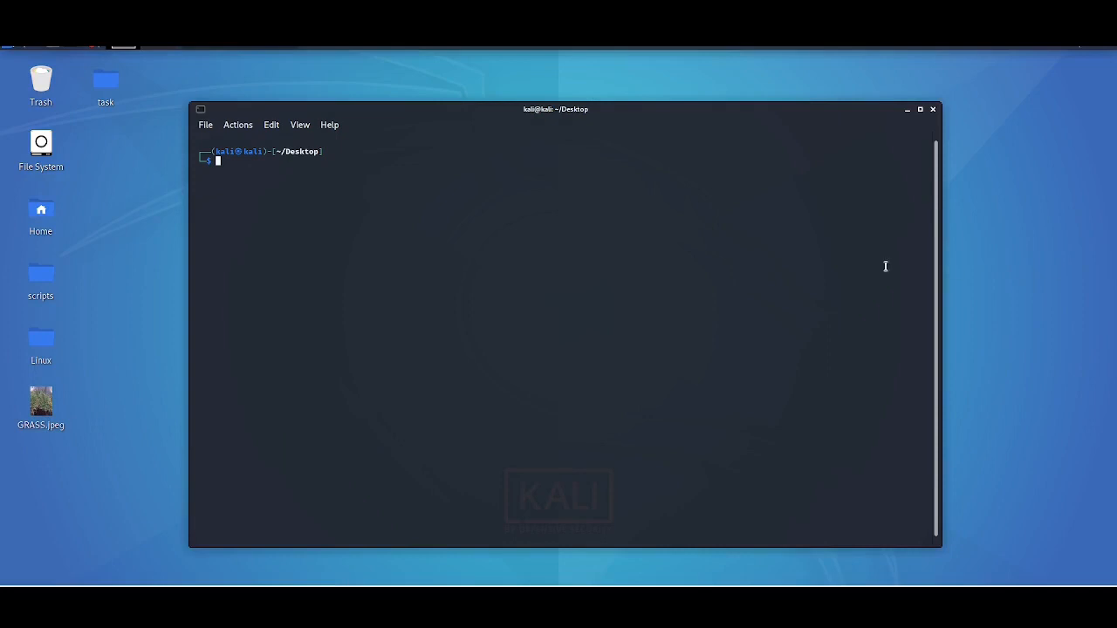
key("Return")
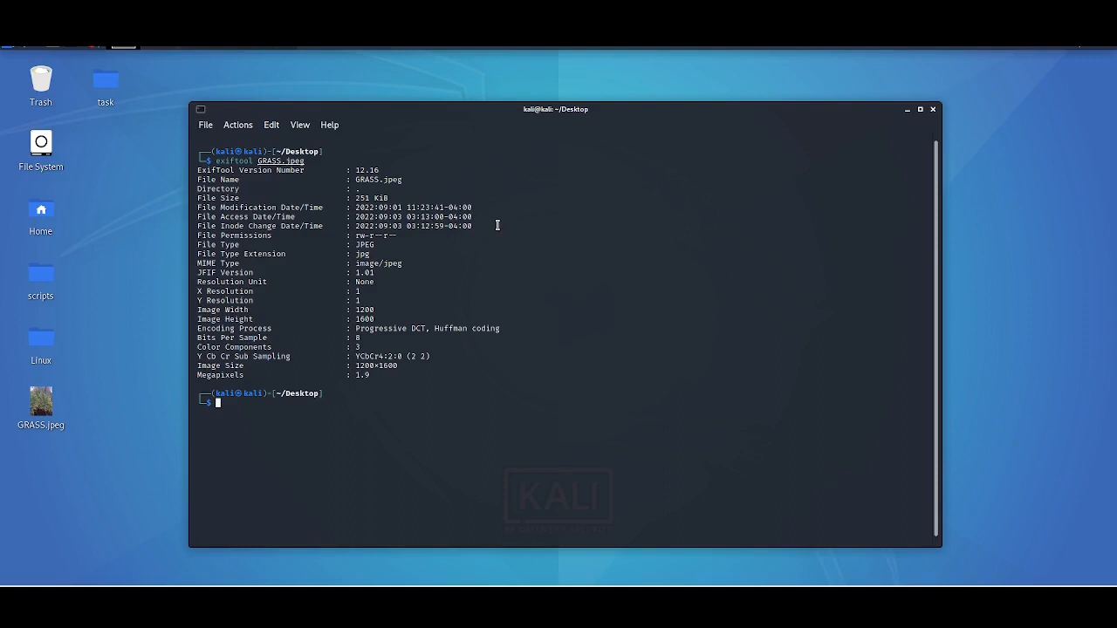
mouse_move(479, 222)
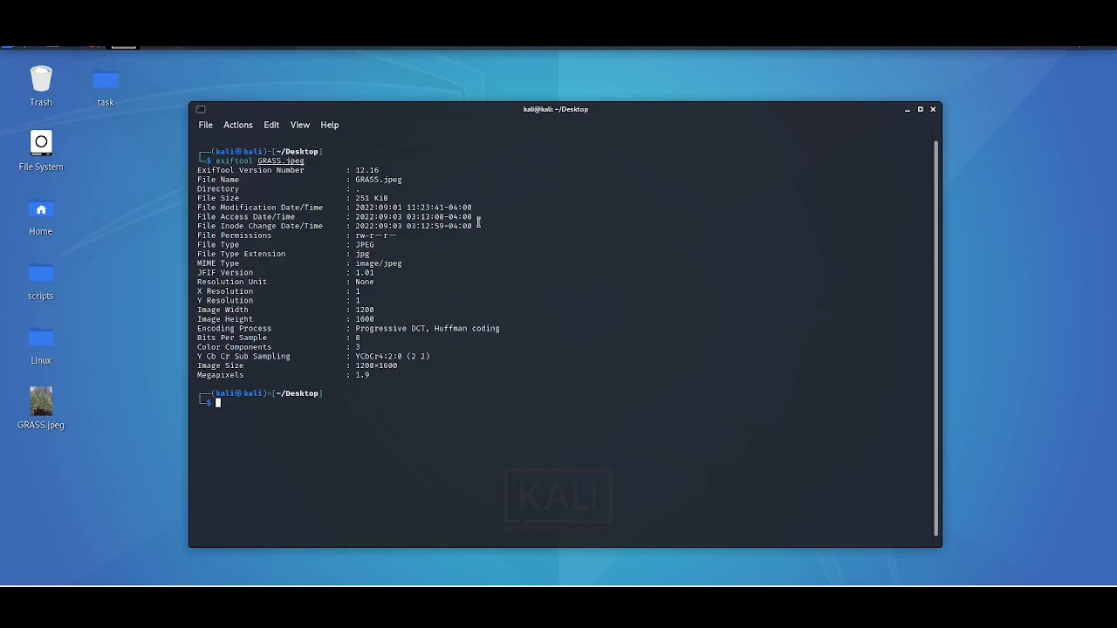
double_click(363, 272)
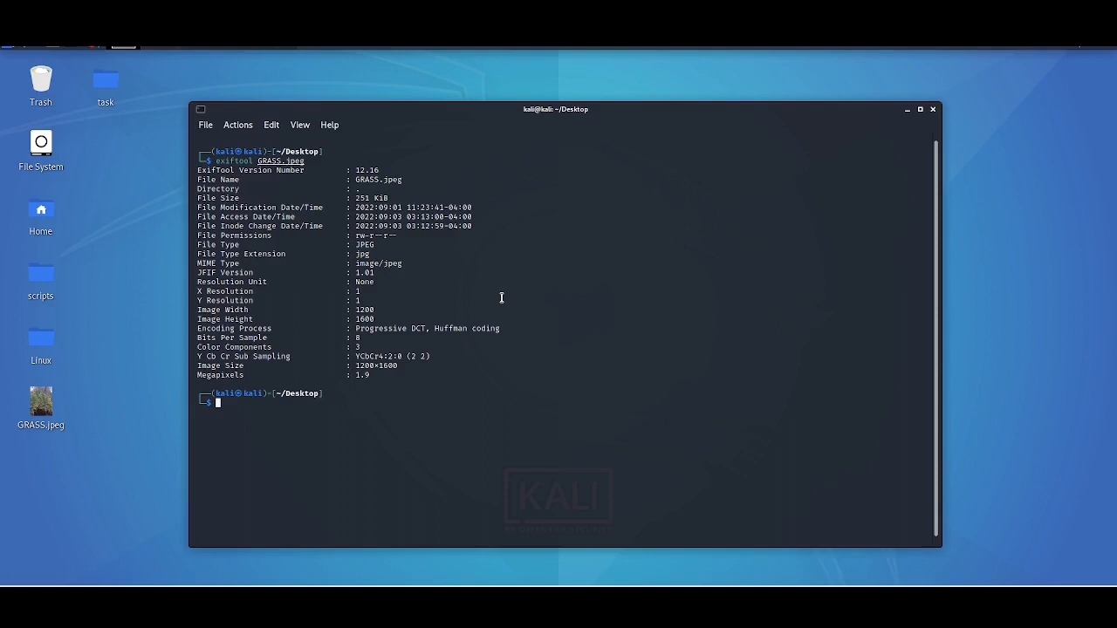
type("exiftool GRASS.jpeg")
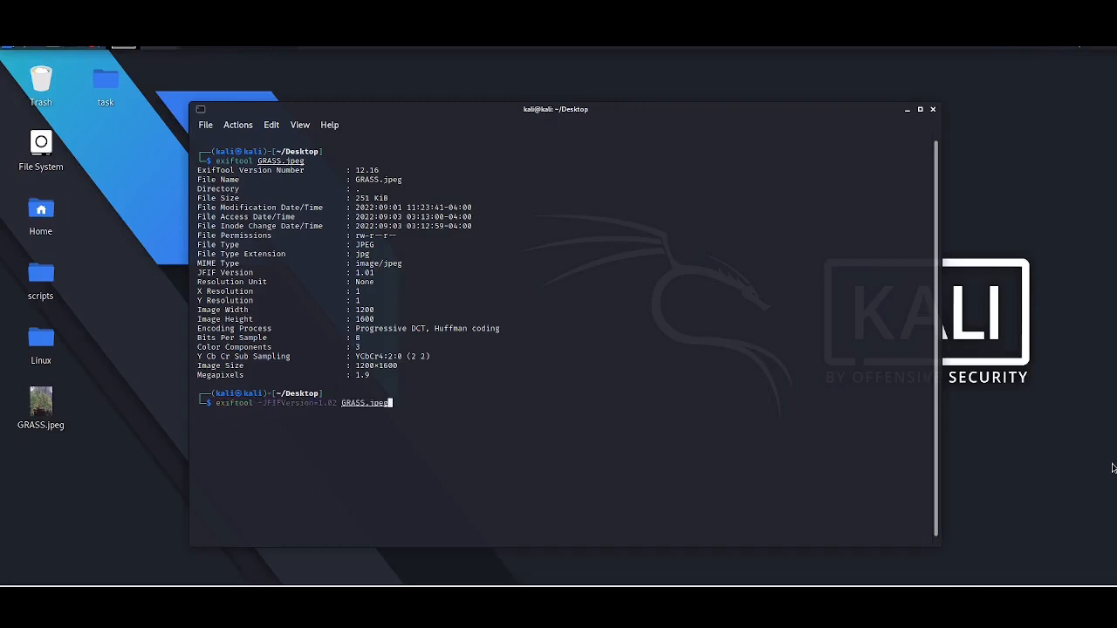
- Attempt JFIFVersion 1.02 (refused as unwritable), then set the comment "i like potatoes" on GRASS.jpeg
key("Return")
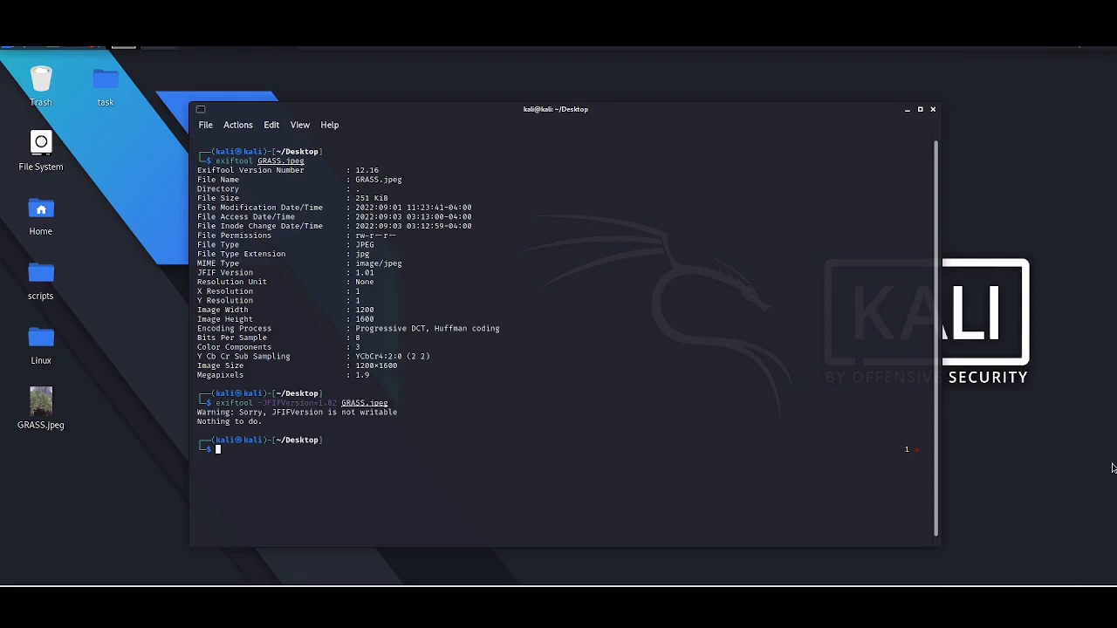
type("exiftool -JFIFVersion=1.02 GRASS.jpeg")
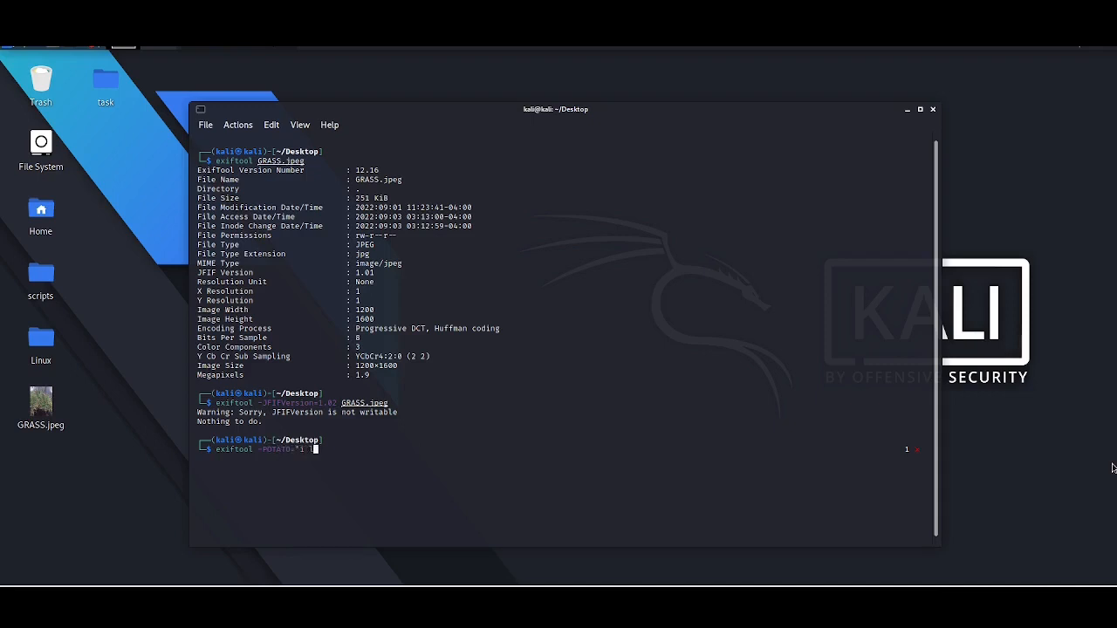
type("i like potatoes\"")
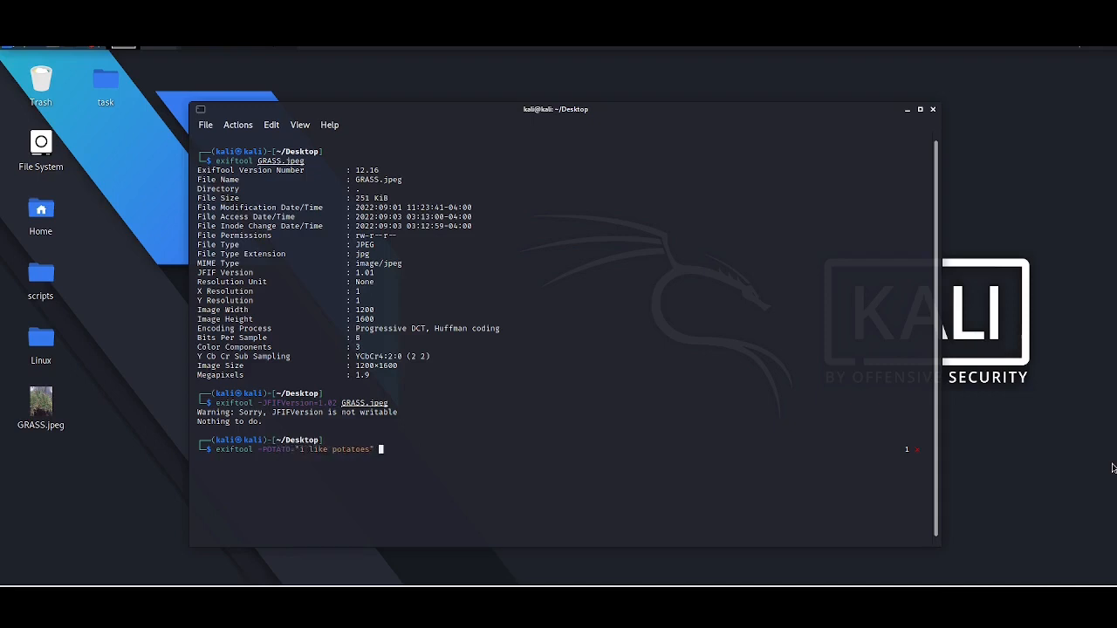
type("GRASS.jpeg")
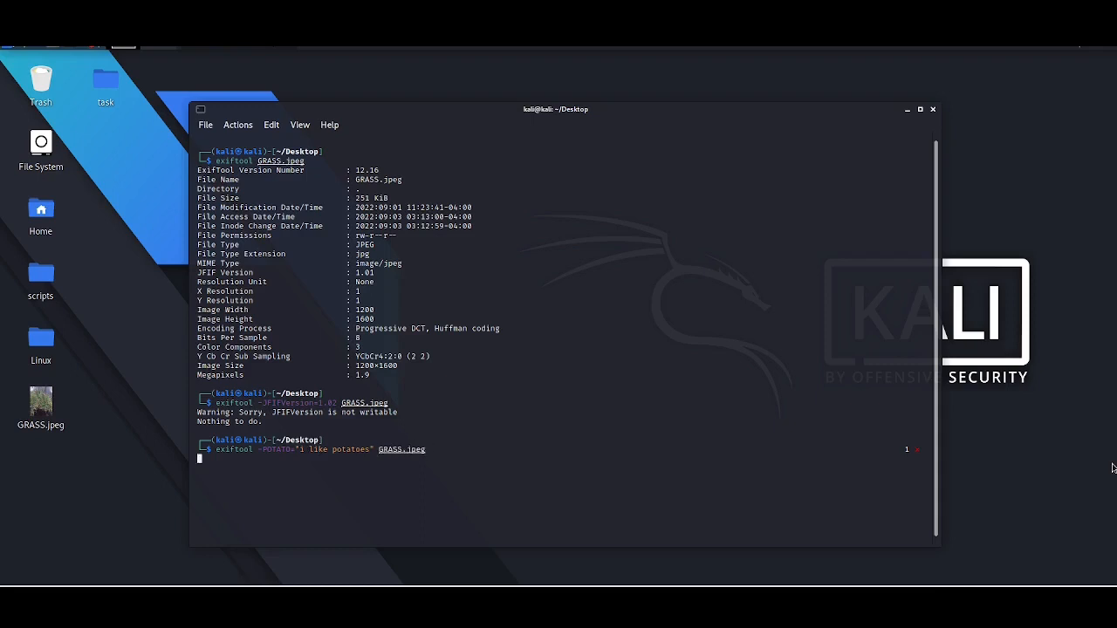
key("Return")
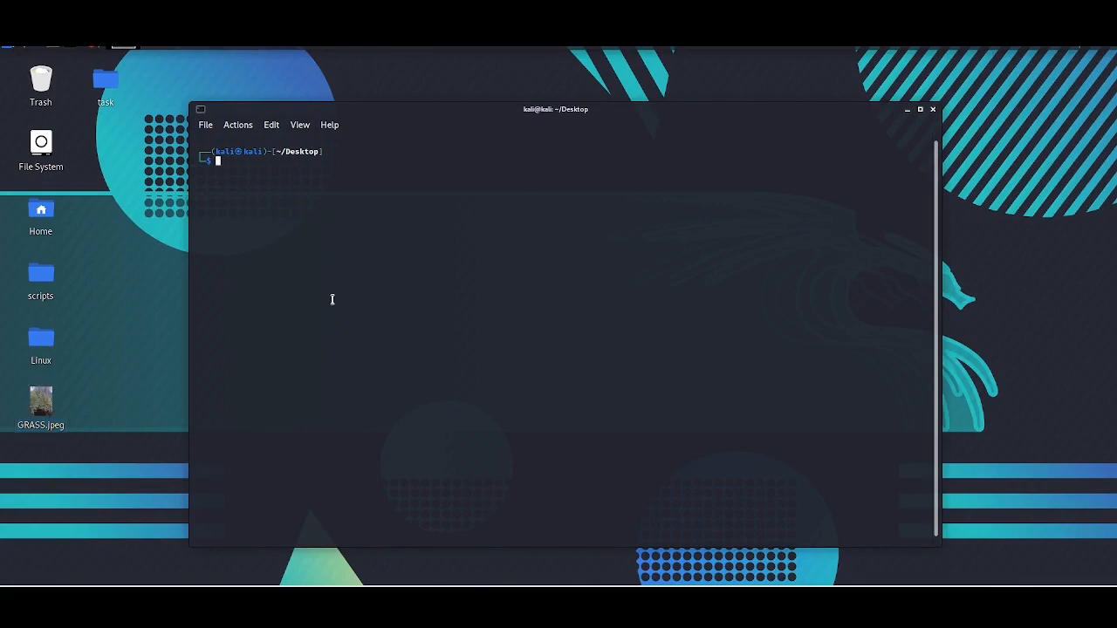
- Write the sneaked-beers comment, Artist "Grass lover" and GPS latitude/longitude/altitude, then list the updated metadata
type("exiftool GRASS.jpeg")
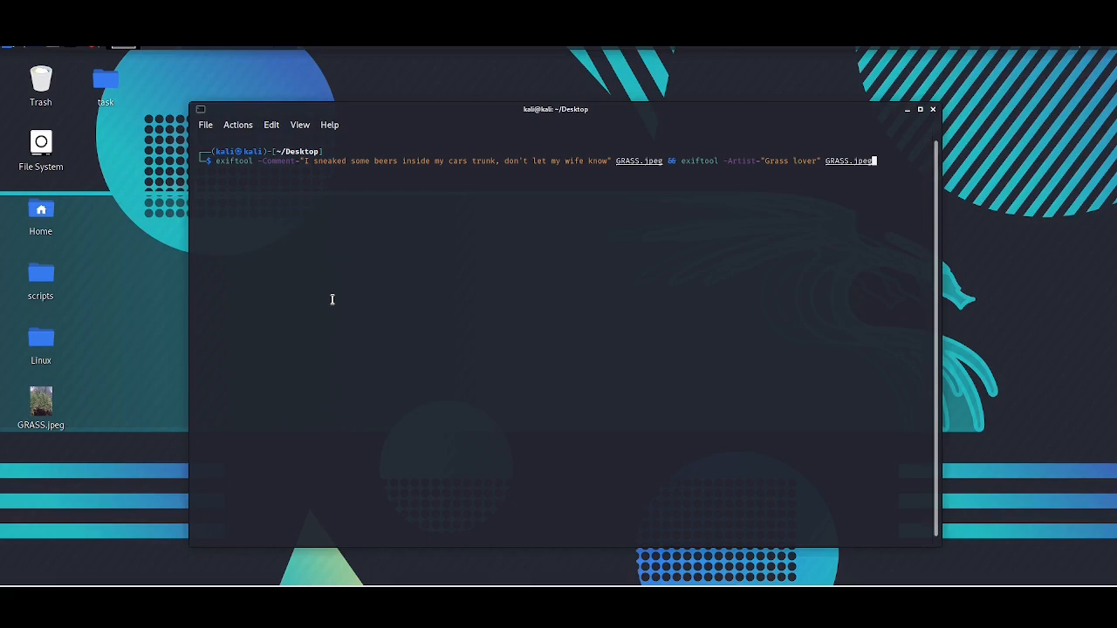
key("Return")
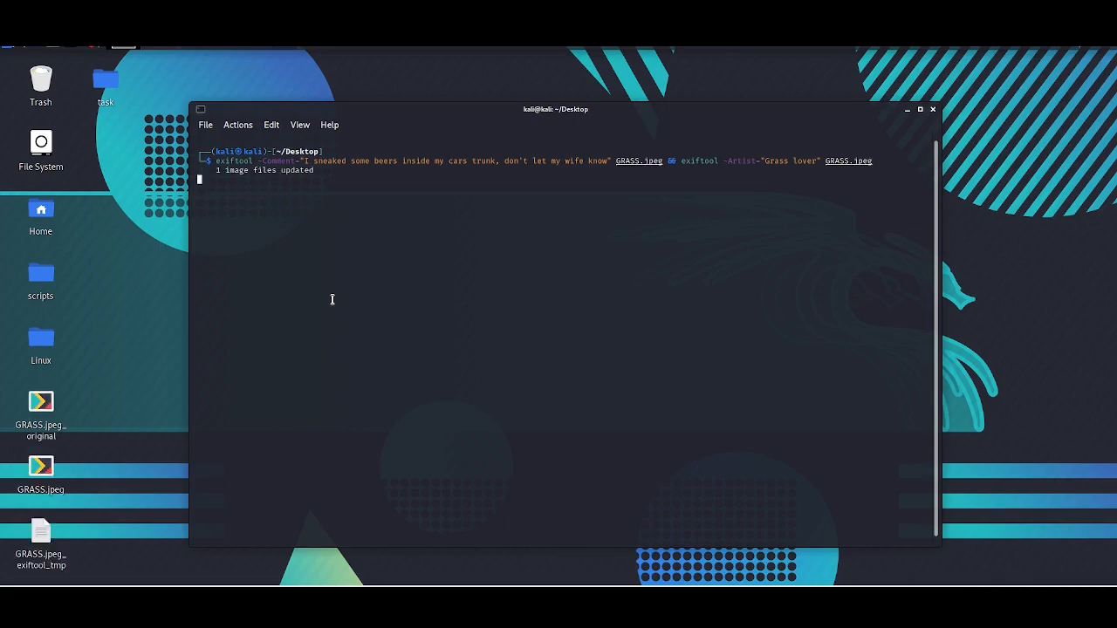
key("Return")
type("exiftool -")
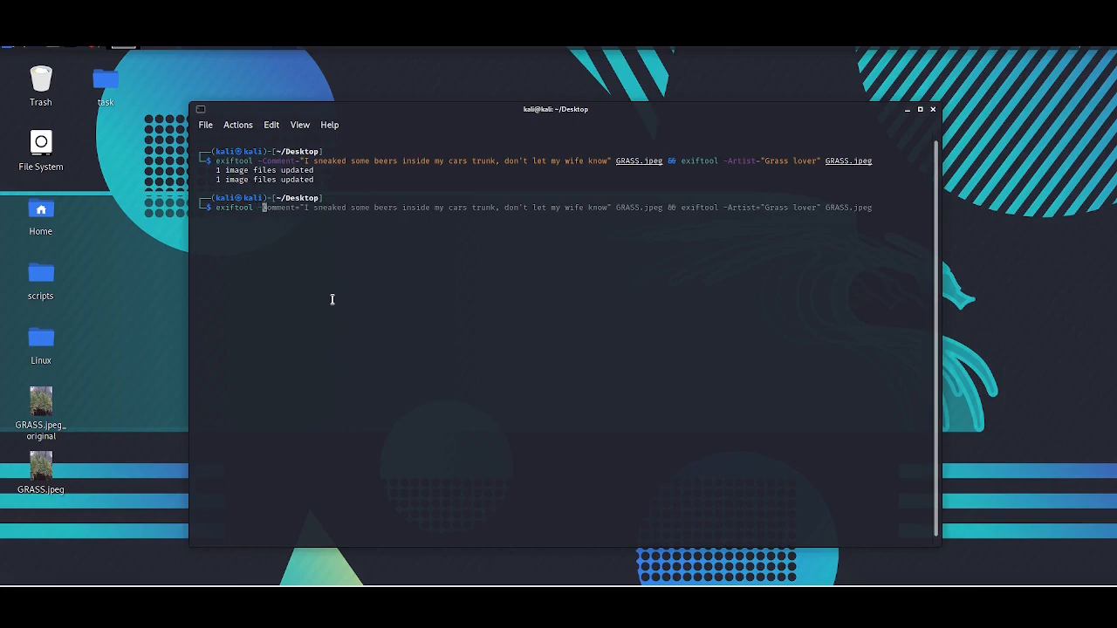
key("Return")
type("exiftool G")
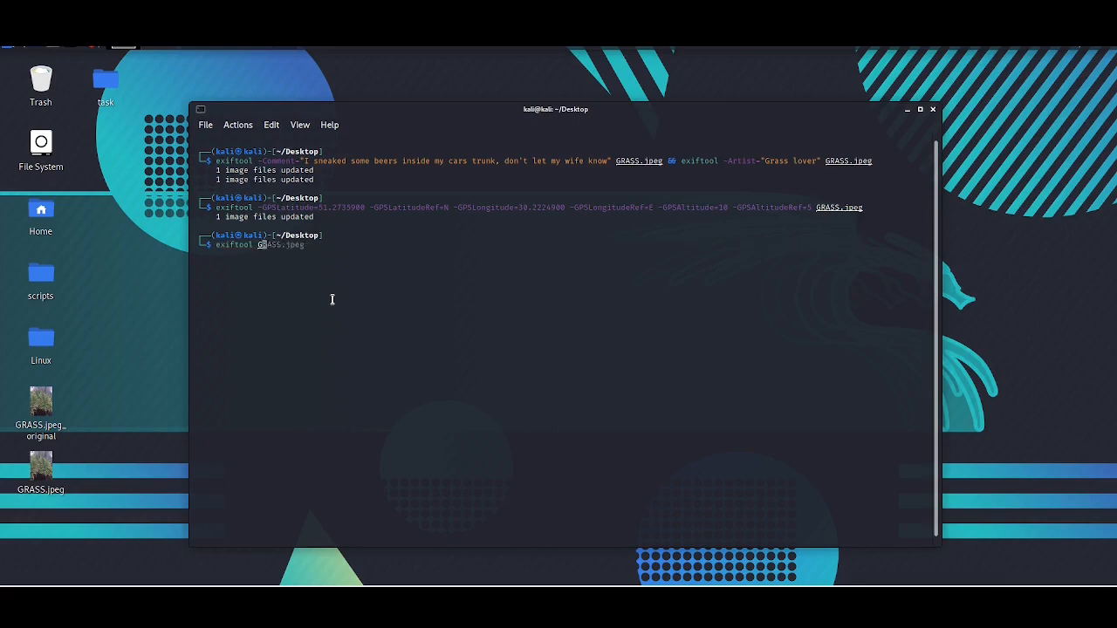
key("Return")
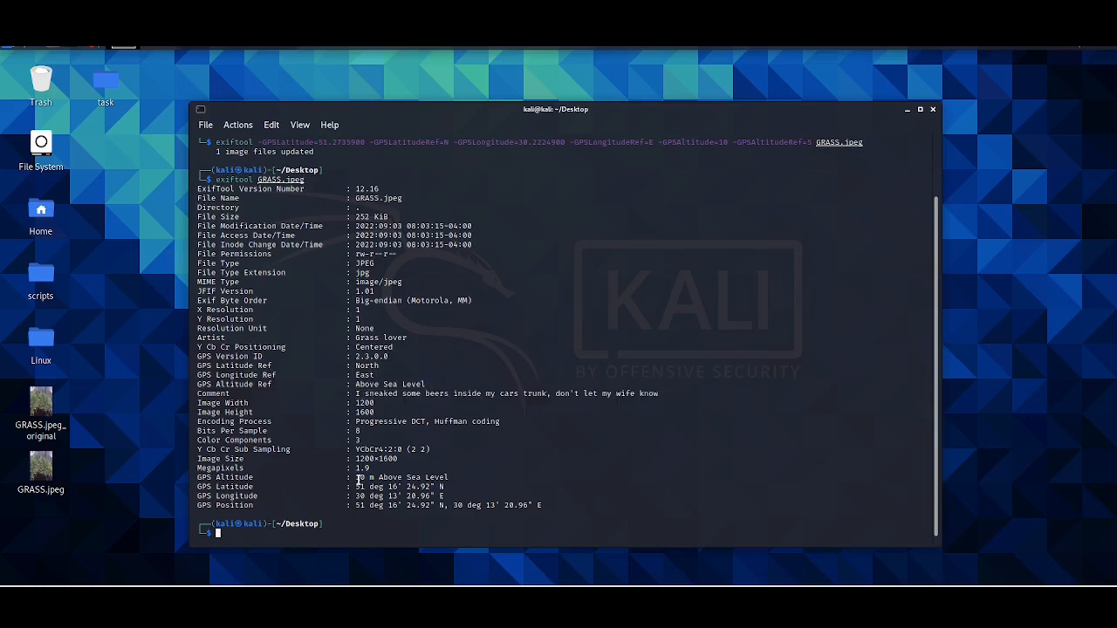
mouse_move(539, 339)
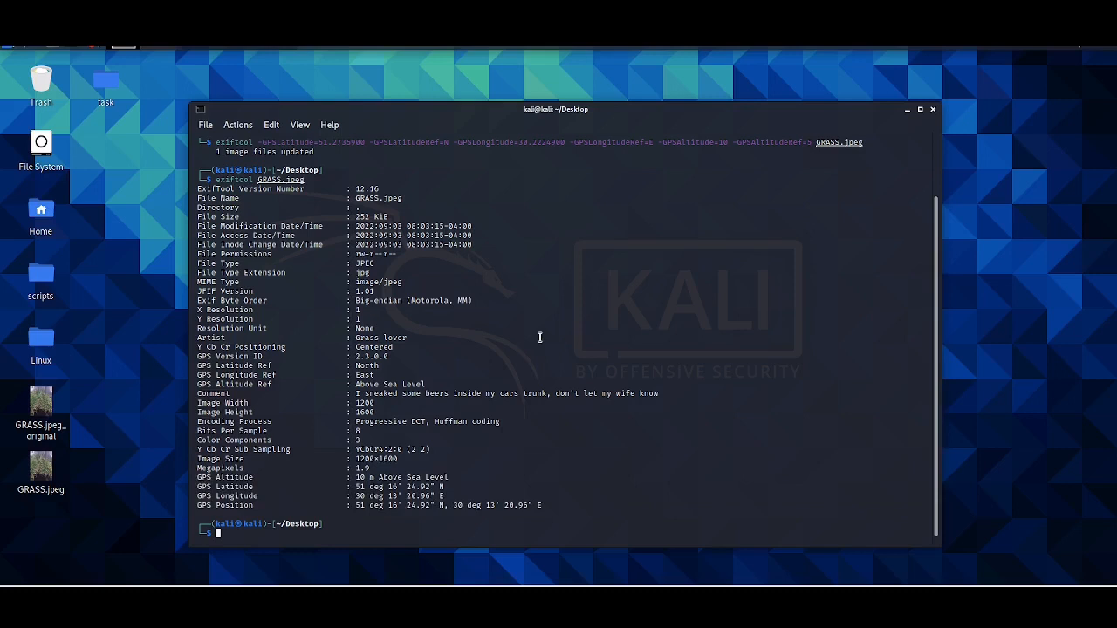
mouse_move(315, 359)
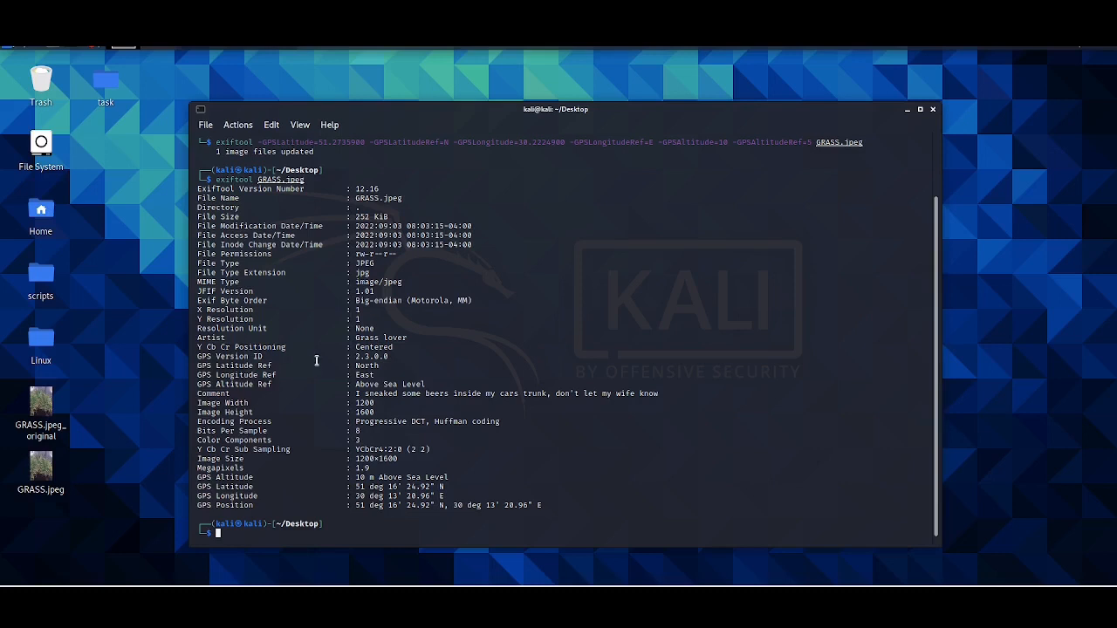
mouse_move(307, 356)
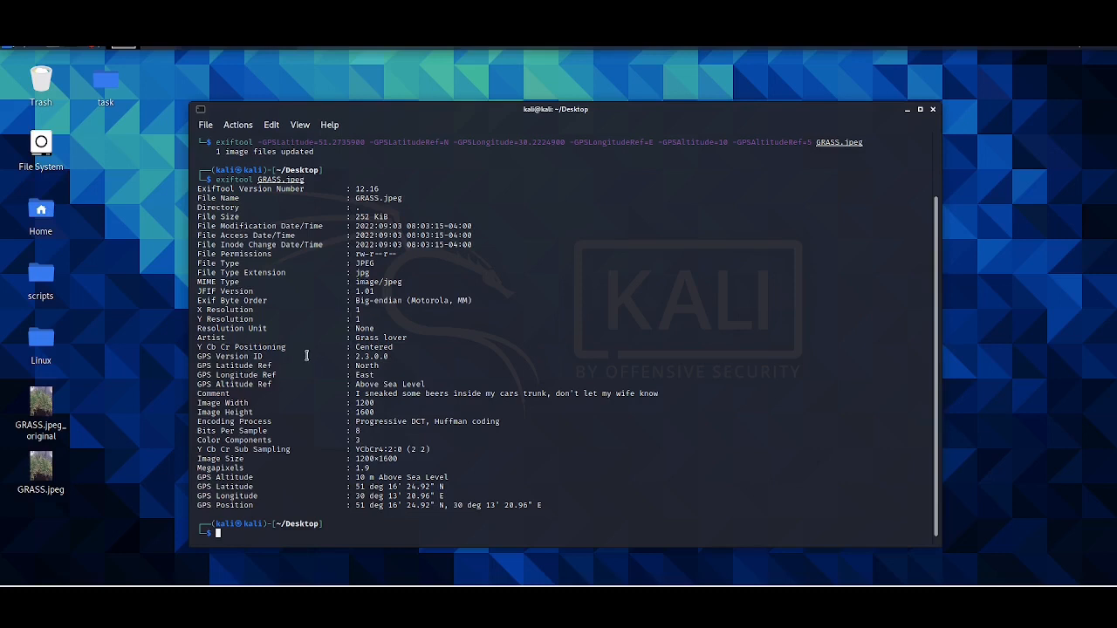
mouse_move(383, 365)
type("exiftool -GPSVersionID=\"2.3.1.5\" ")
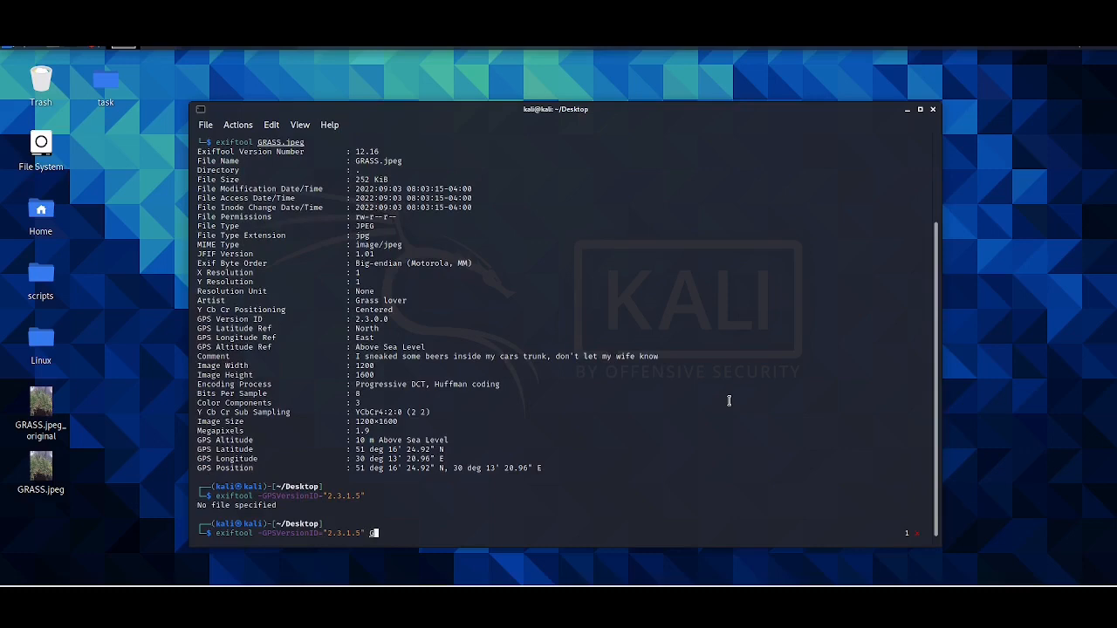
- Set GPSVersionID to 2.3.1.5 on GRASS.jpeg and verify it in the exiftool listing
type("GRASS.jpeg")
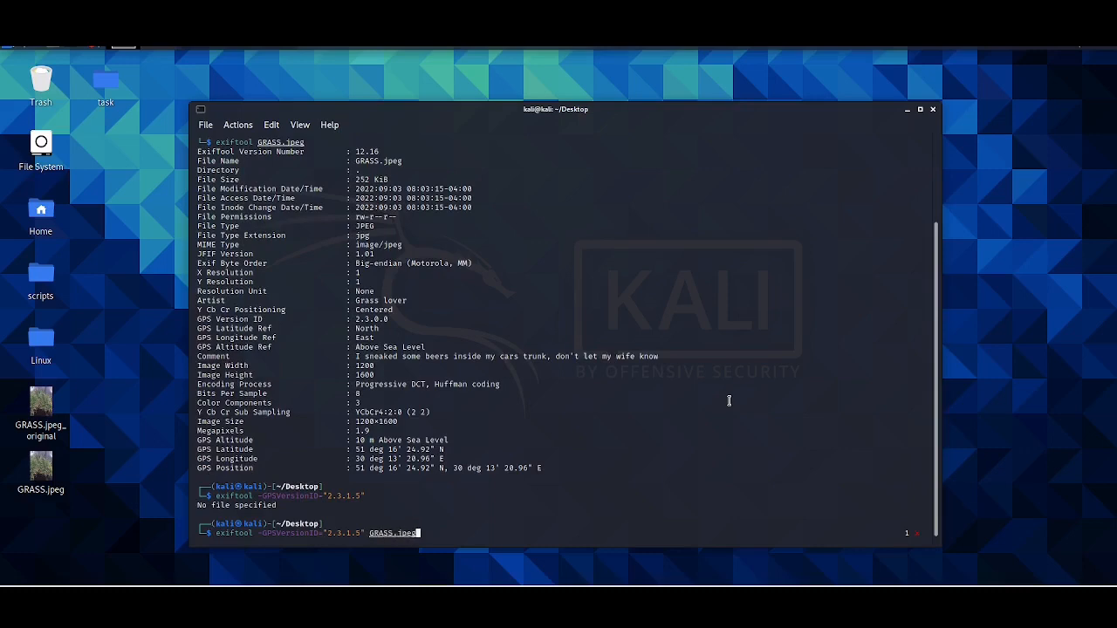
key("Return")
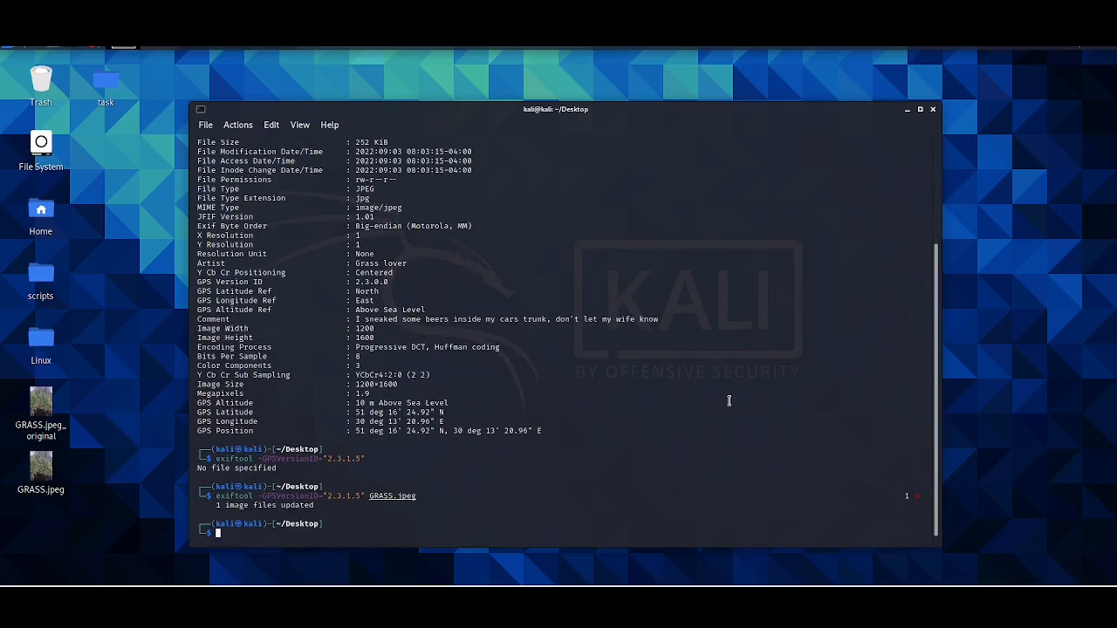
type("exiftool -GPSVersionID=\"2.3.1.5\" GRASS.jpeg")
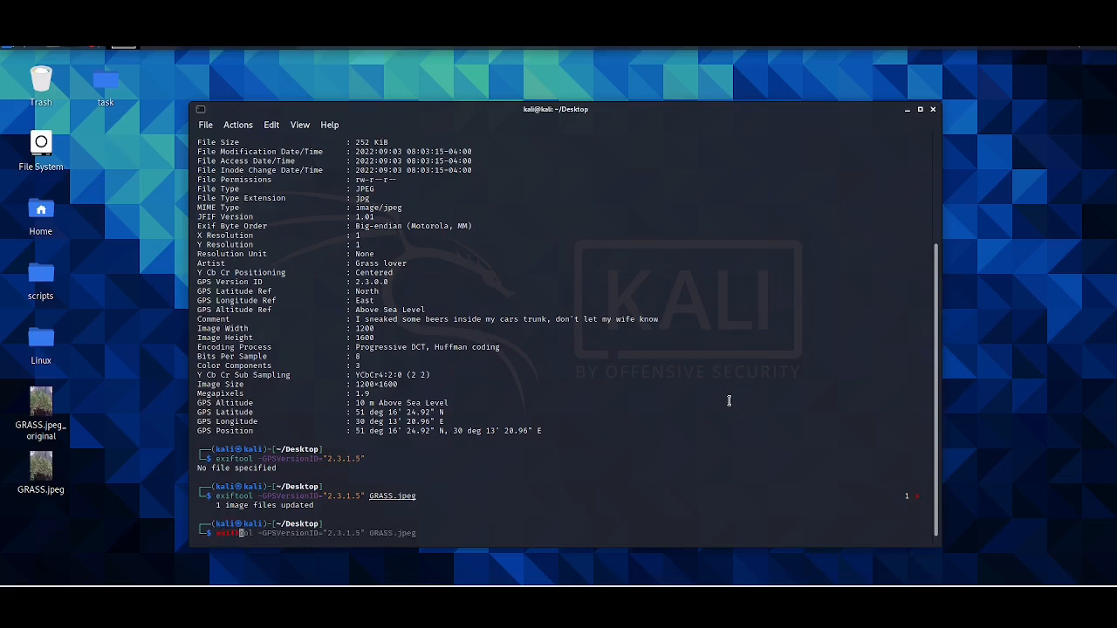
key("Return")
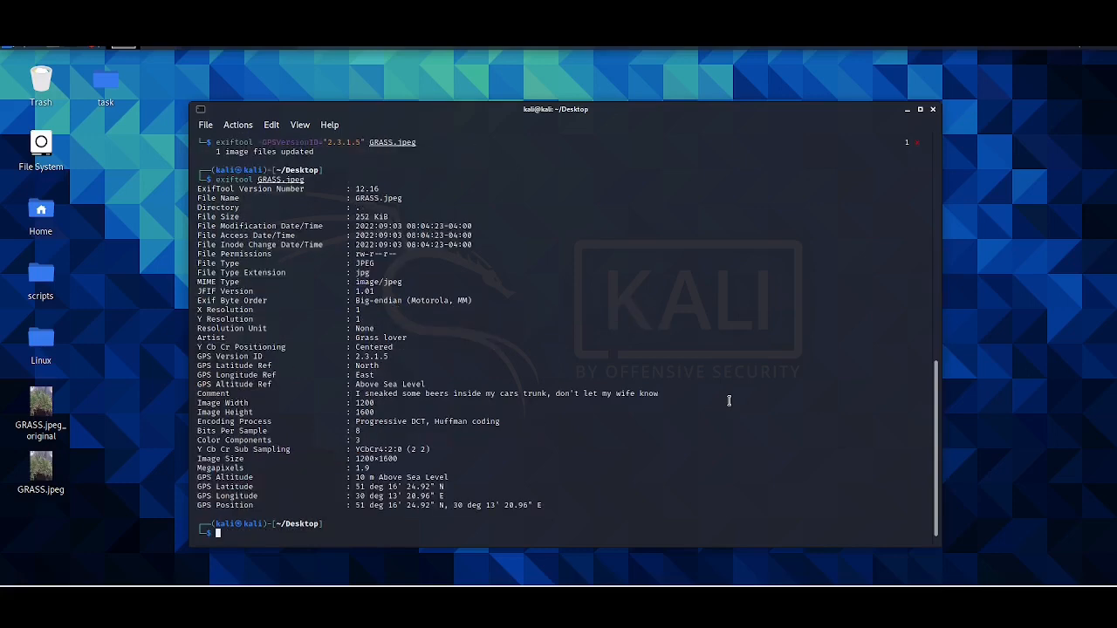
double_click(373, 356)
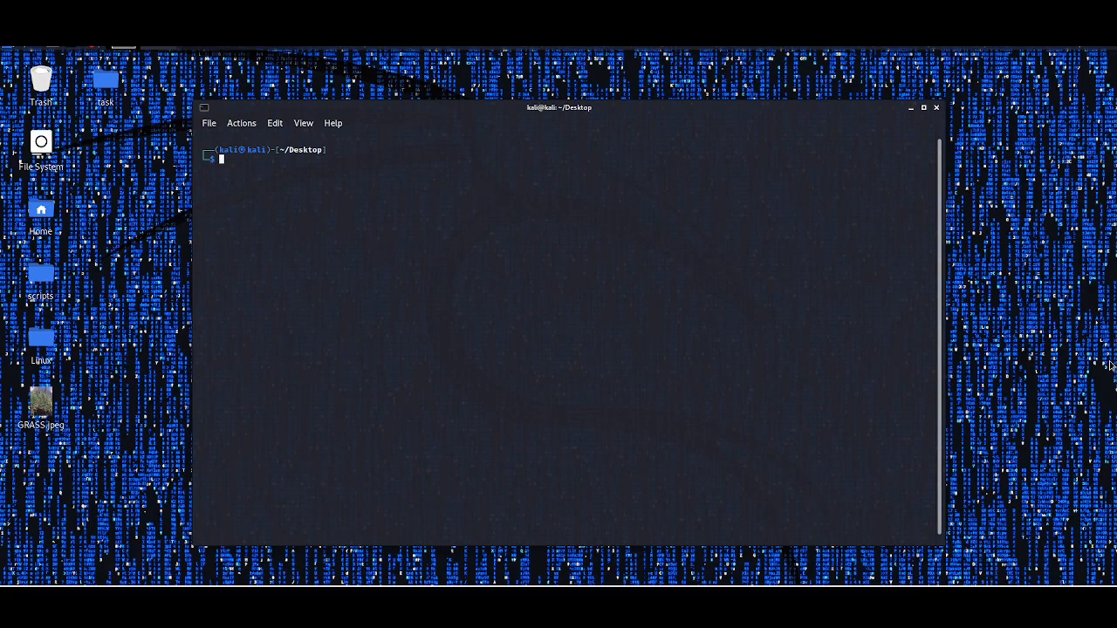
- Run exiftool -all= on GRASS.jpeg and list it to confirm only basic file and image details remain
type("exiftool GRASS.jpeg")
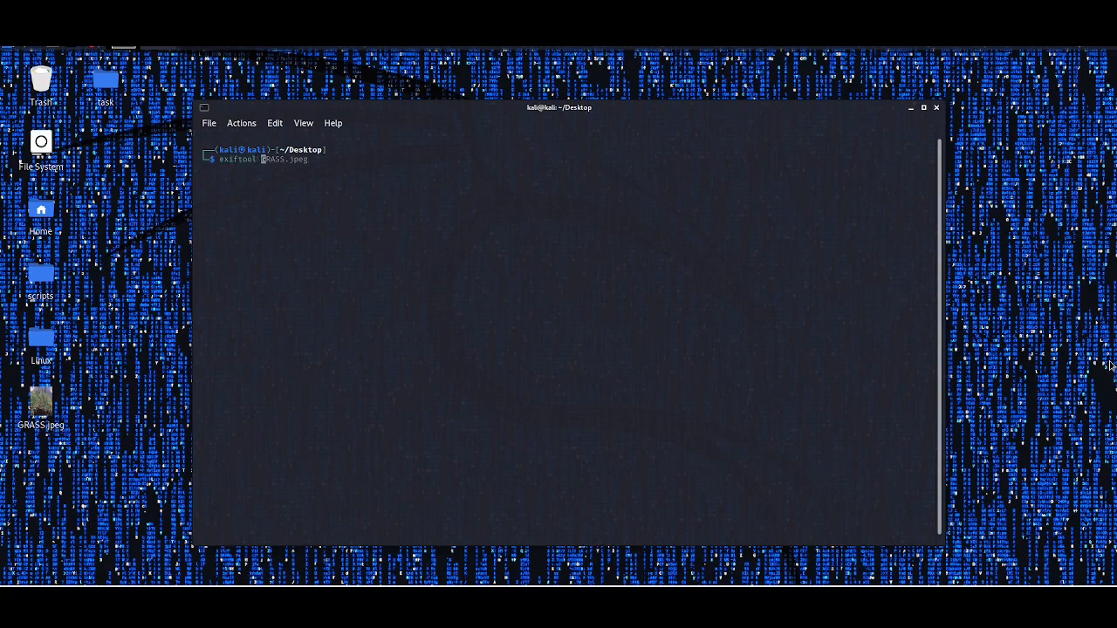
key("Return")
type("exiftool")
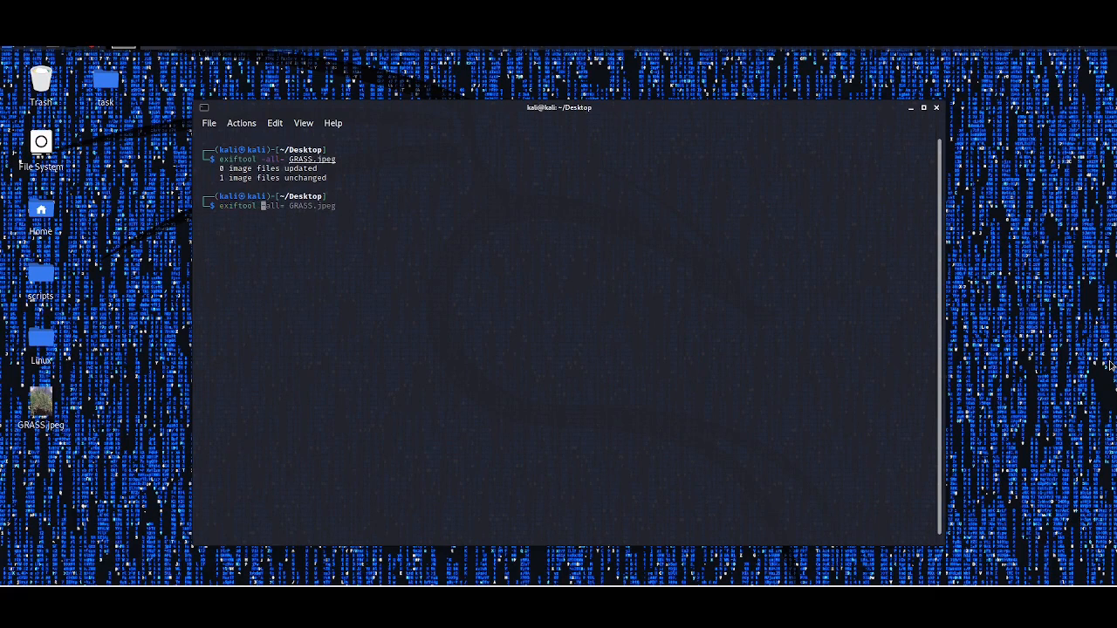
key("Return")
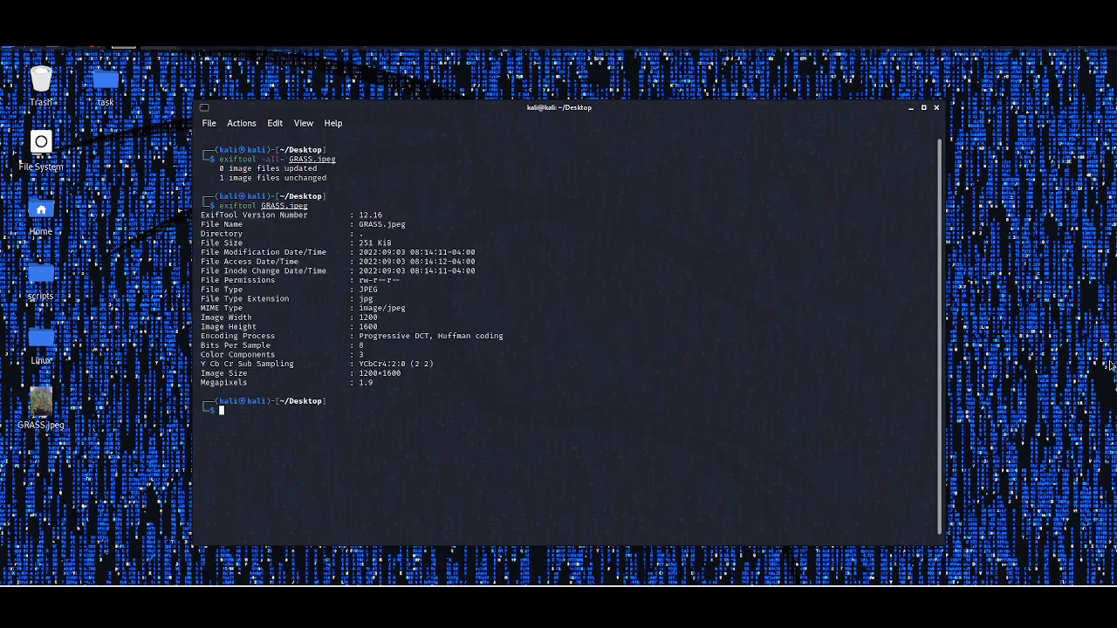